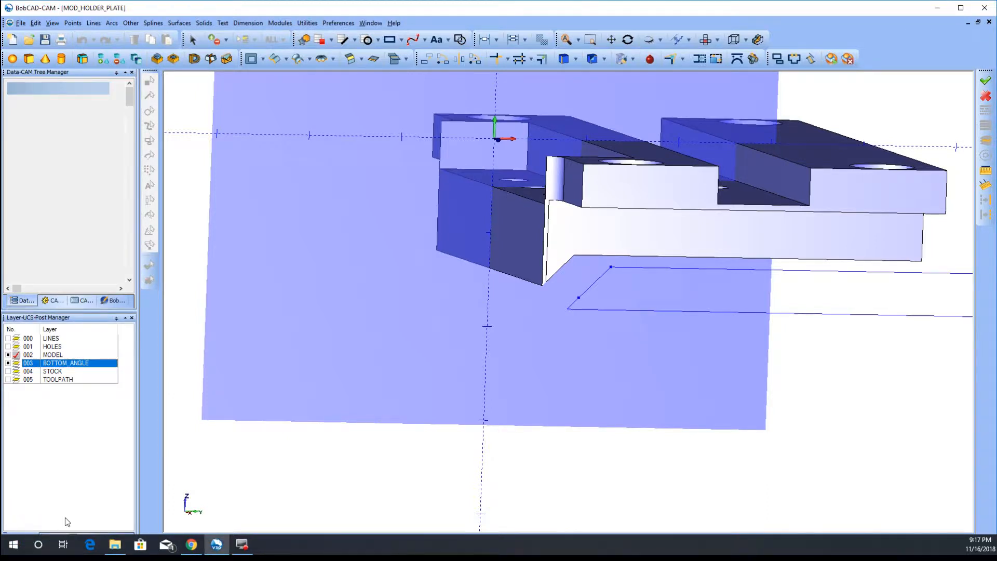
mouse_move(461, 345)
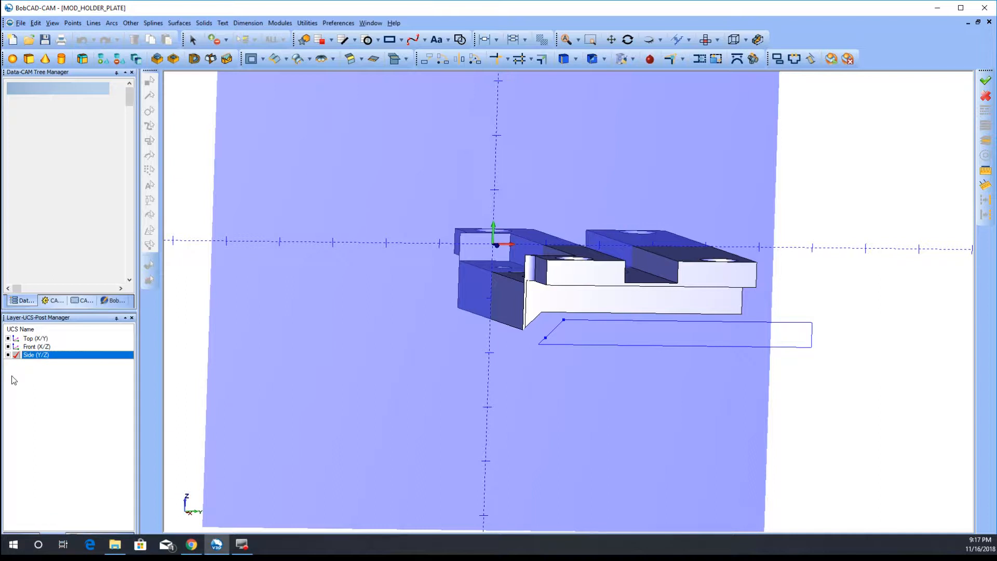
mouse_move(41, 512)
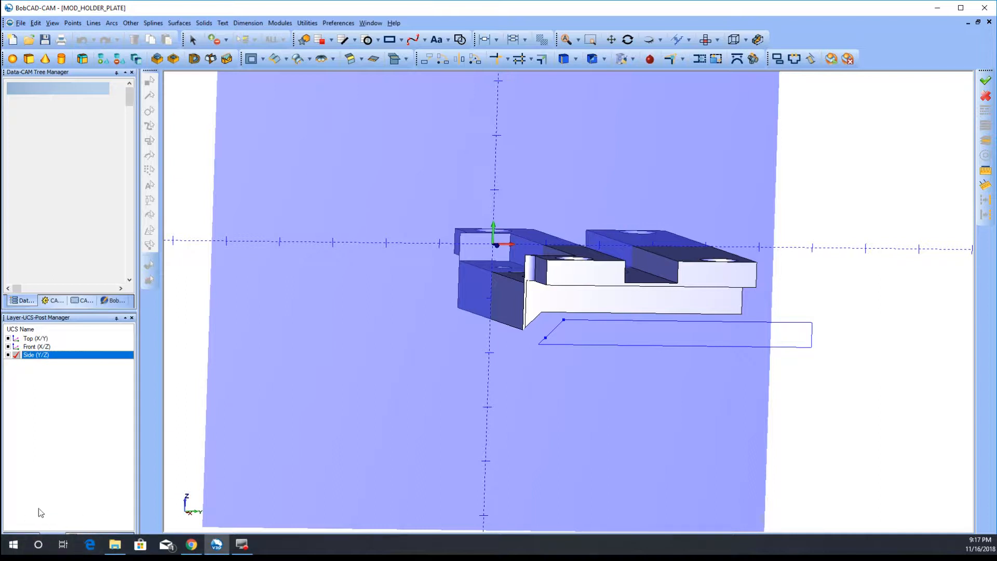
mouse_move(786, 558)
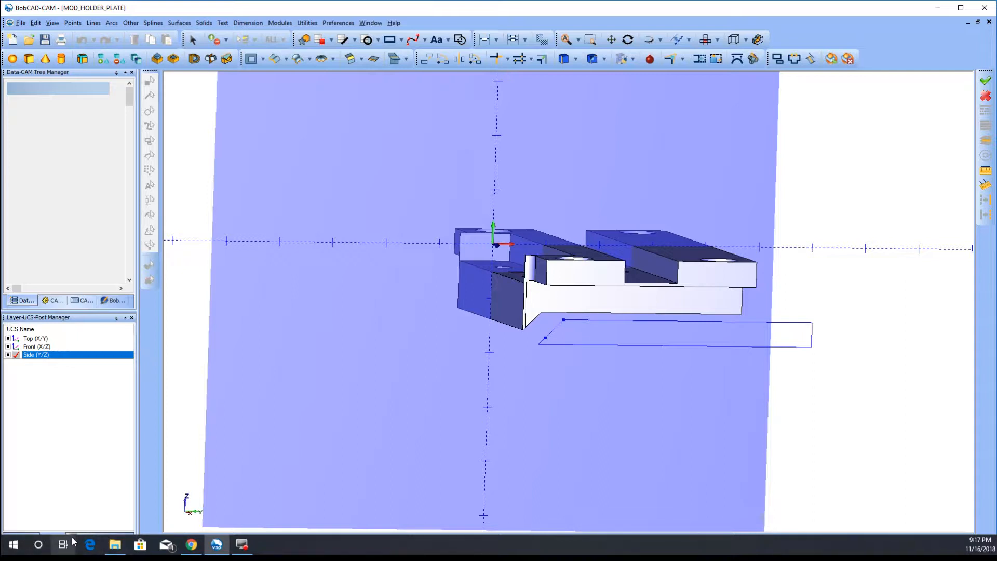
mouse_move(56, 397)
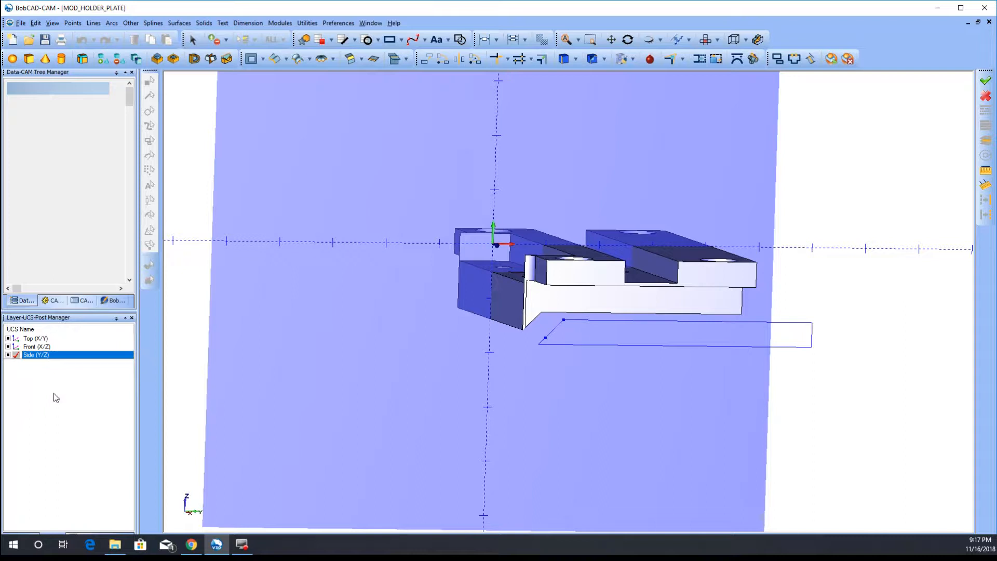
mouse_move(6, 359)
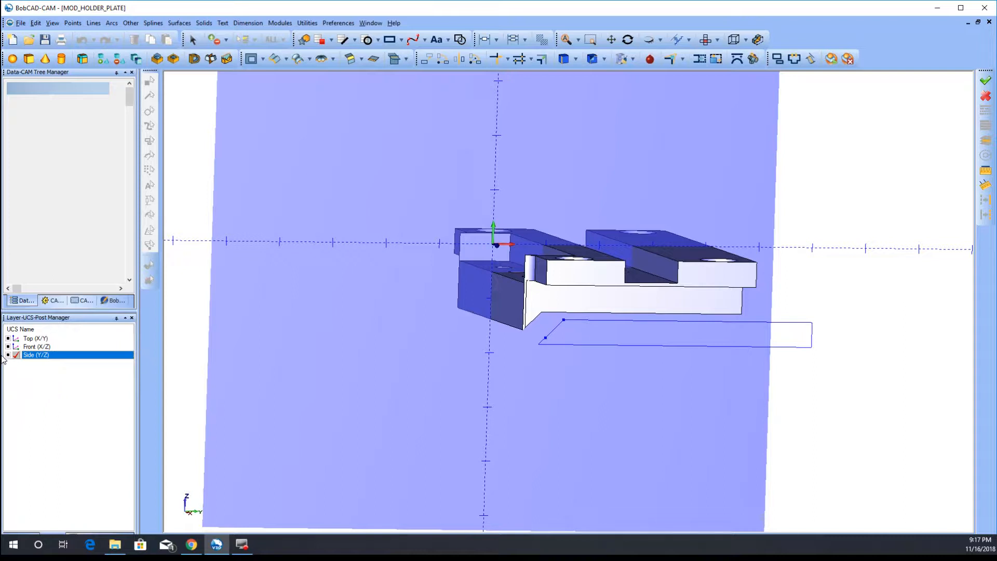
Check the plate outline on Top (X/Y), then make Front (X/Z) the active working plane
left_click(35, 337)
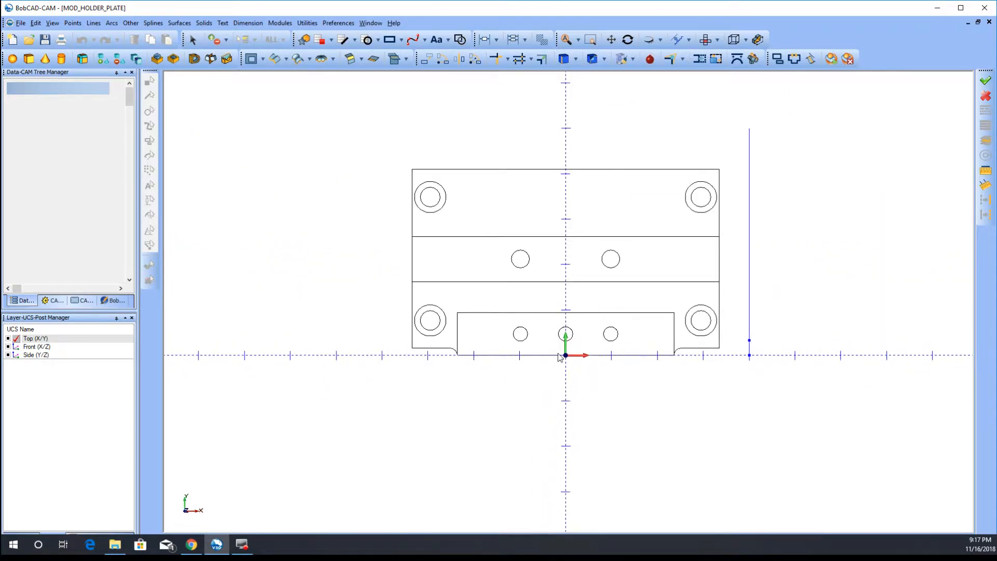
mouse_move(611, 390)
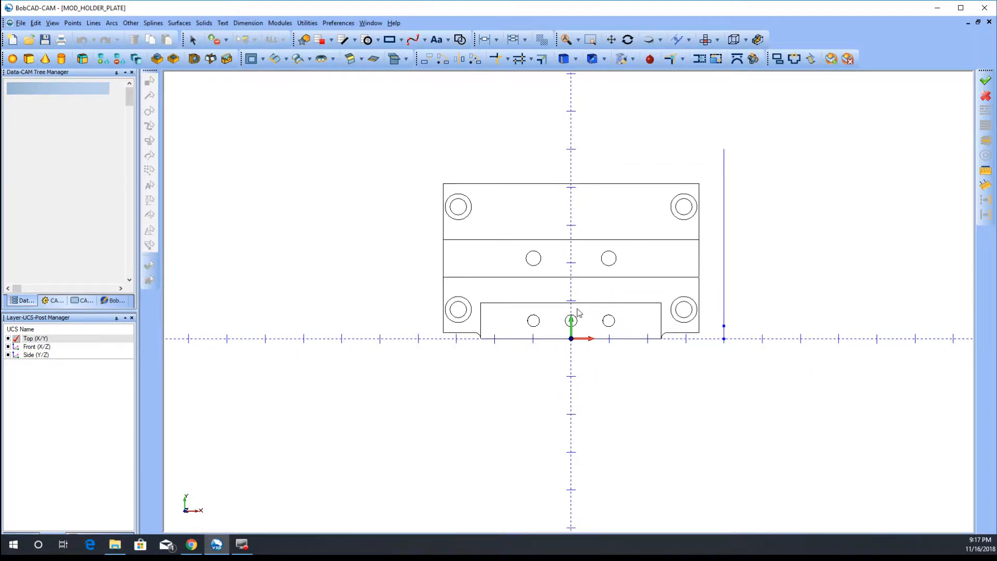
left_click(36, 346)
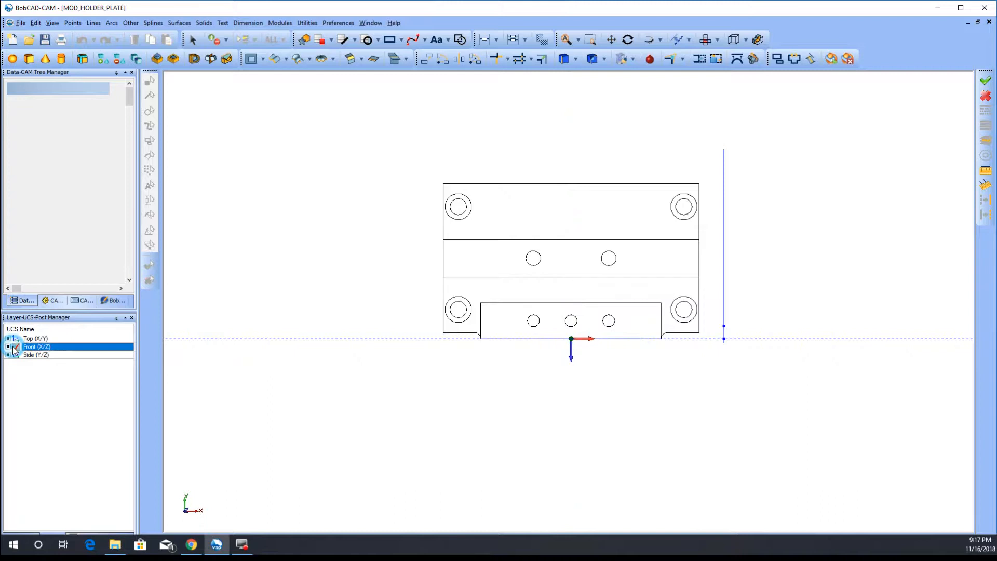
left_click(14, 346)
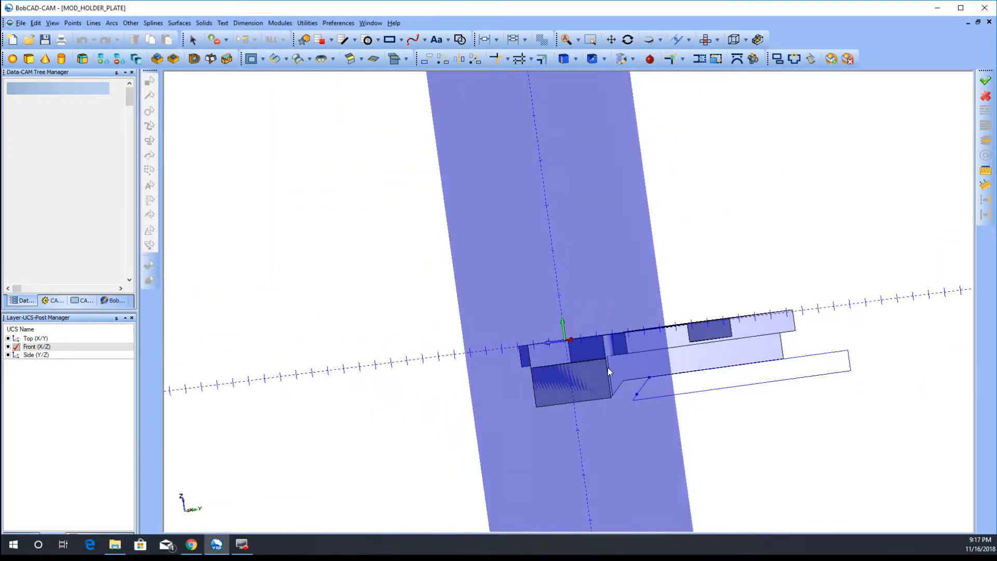
left_click(37, 354)
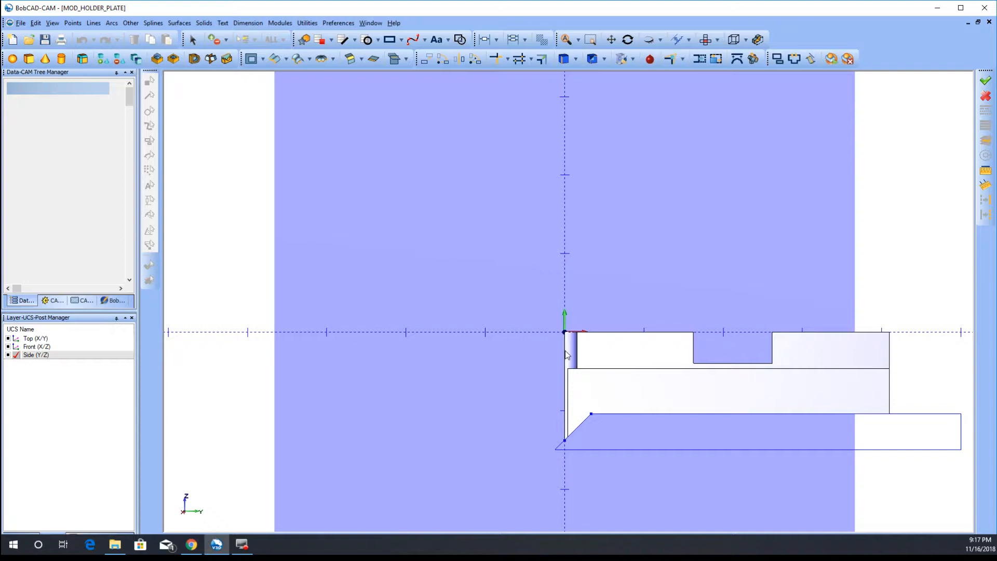
mouse_move(555, 371)
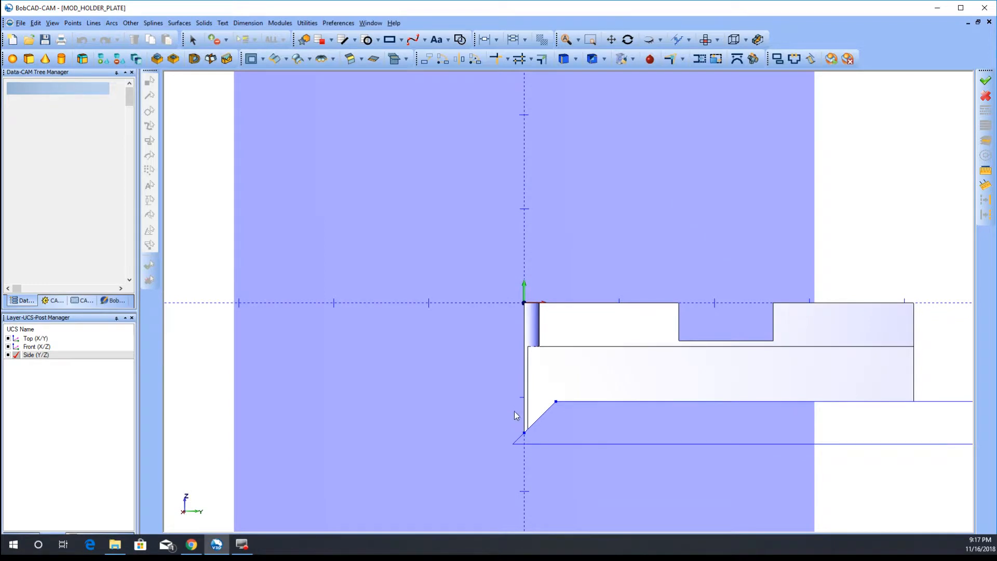
mouse_move(555, 388)
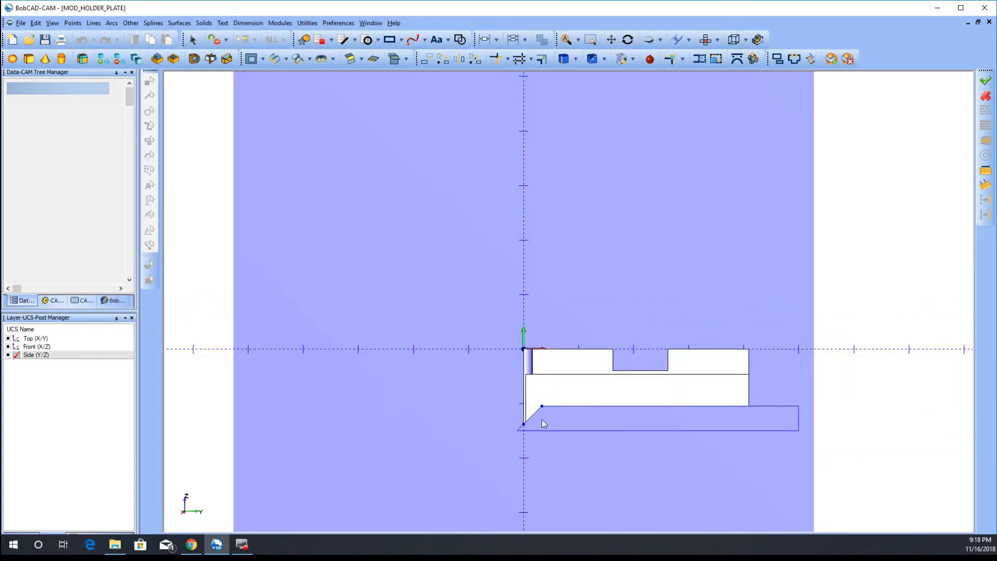
left_click(626, 39)
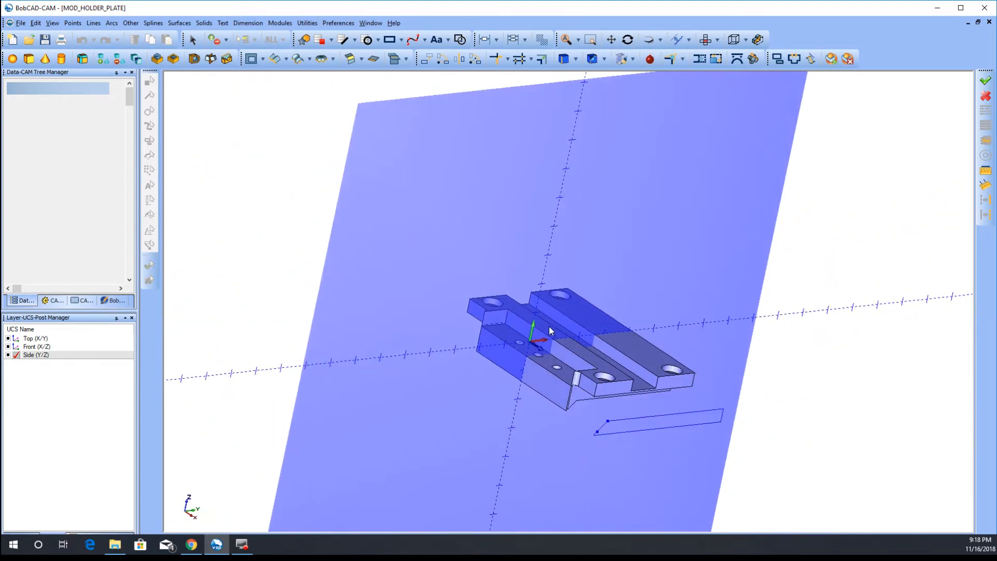
left_click_drag(550, 330, 560, 368)
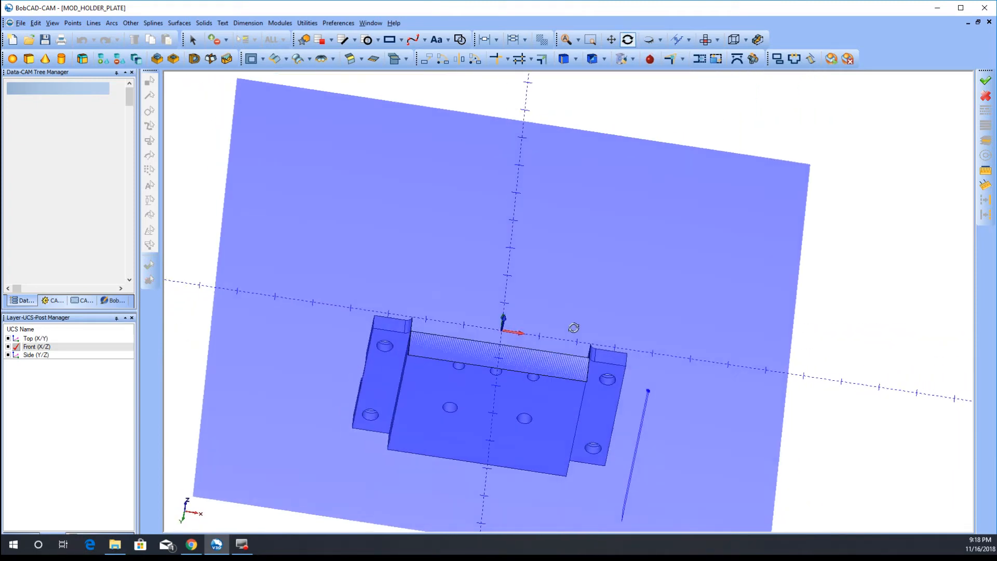
Orbit to the stepped side profile and dismiss the Front UCS options menu
left_click_drag(572, 328, 515, 349)
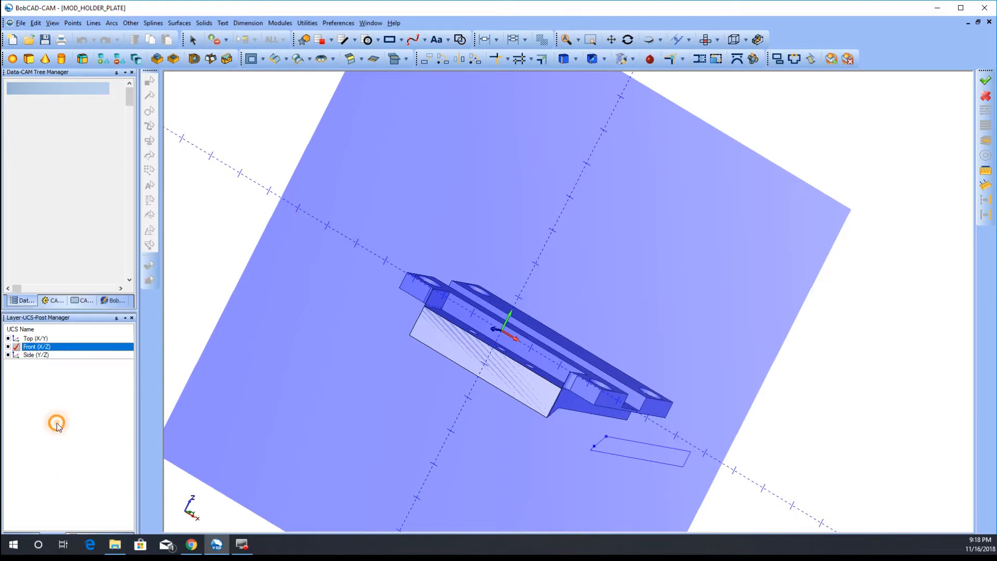
right_click(56, 423)
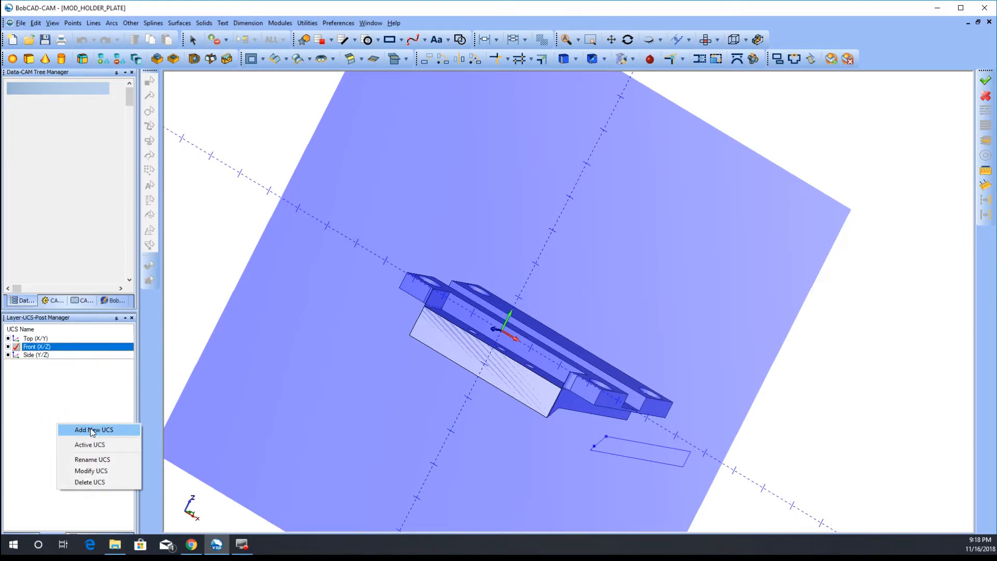
left_click(63, 380)
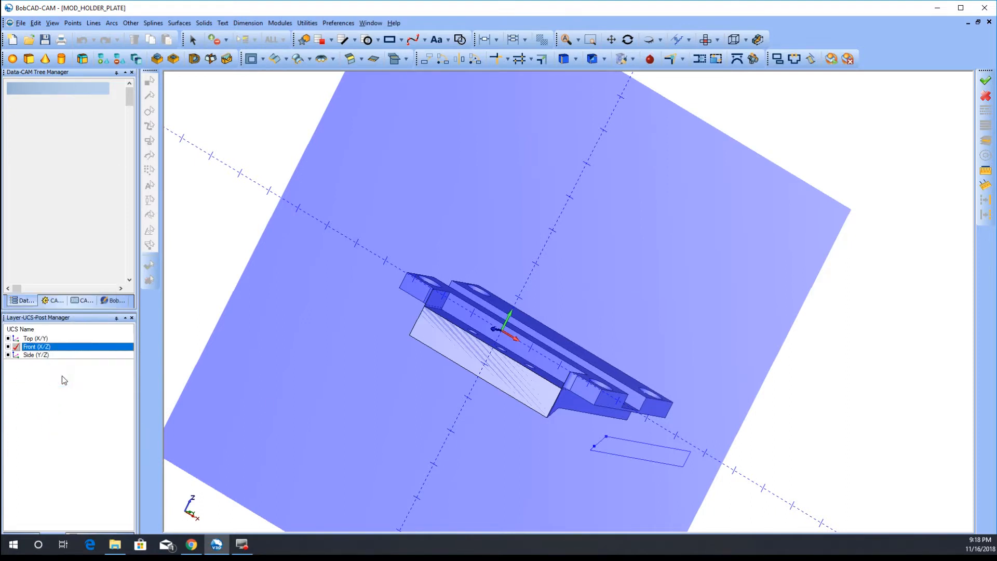
mouse_move(329, 375)
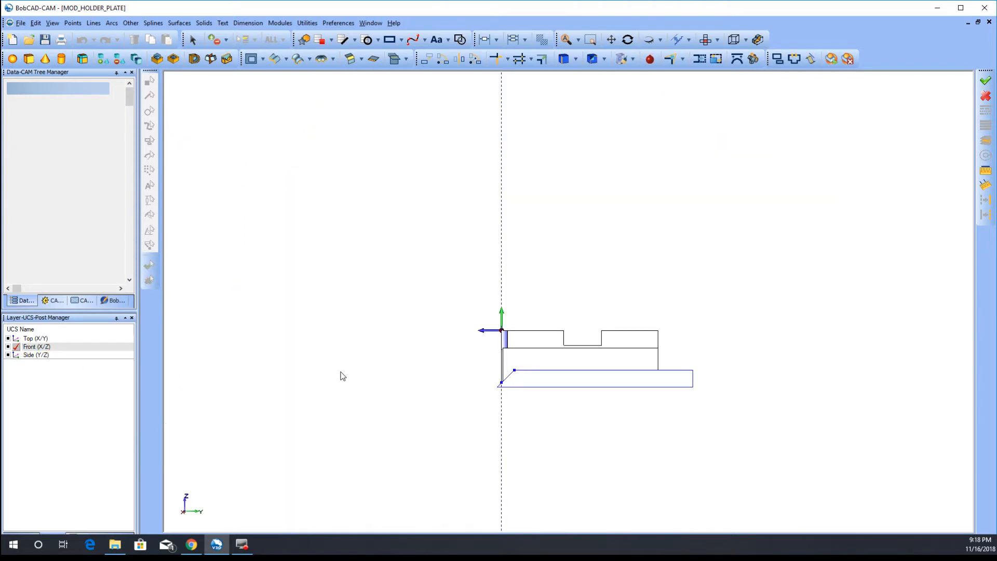
Make Side (Y/Z) the active working plane with the profile lying flat on it
left_click(37, 354)
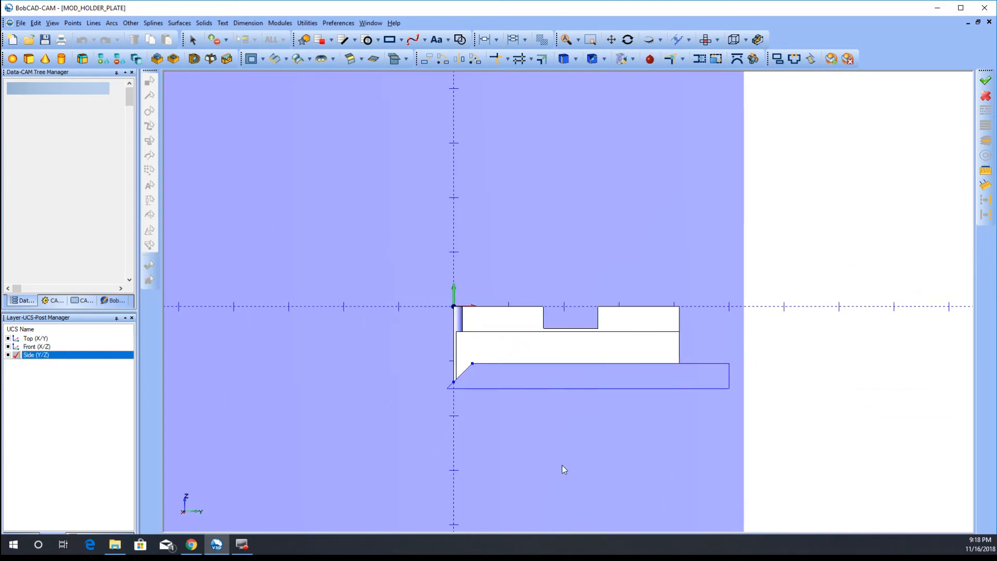
mouse_move(497, 366)
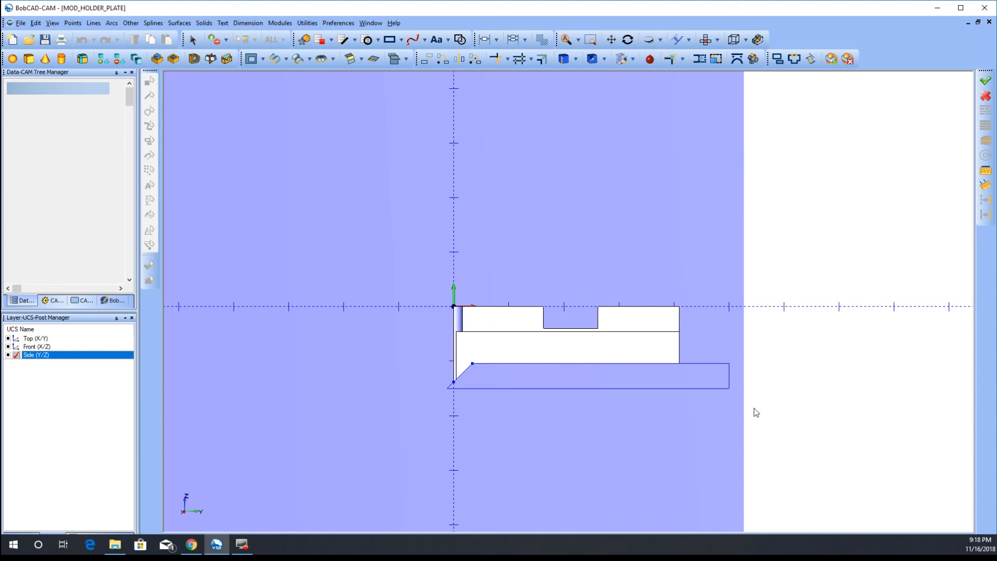
mouse_move(426, 353)
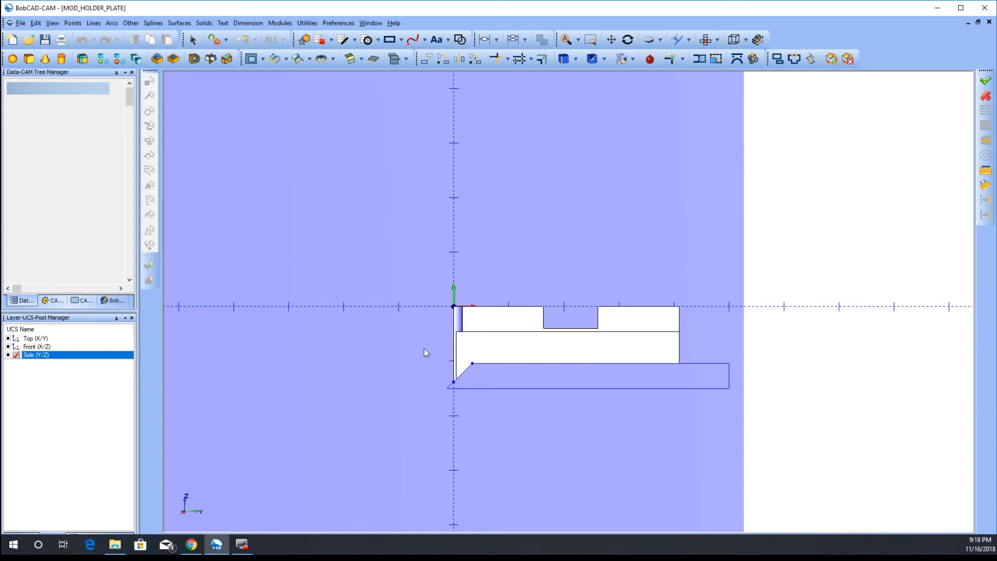
mouse_move(491, 324)
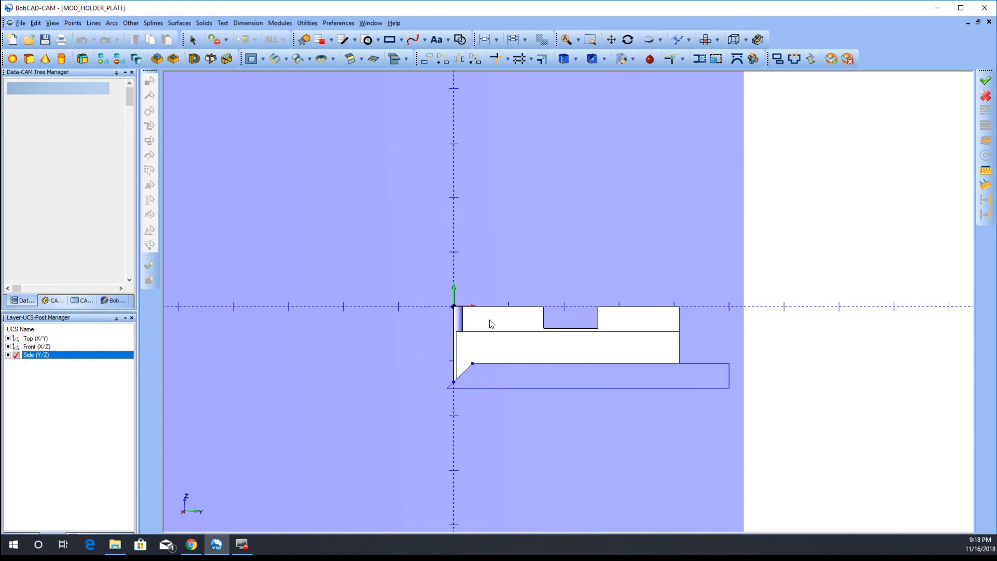